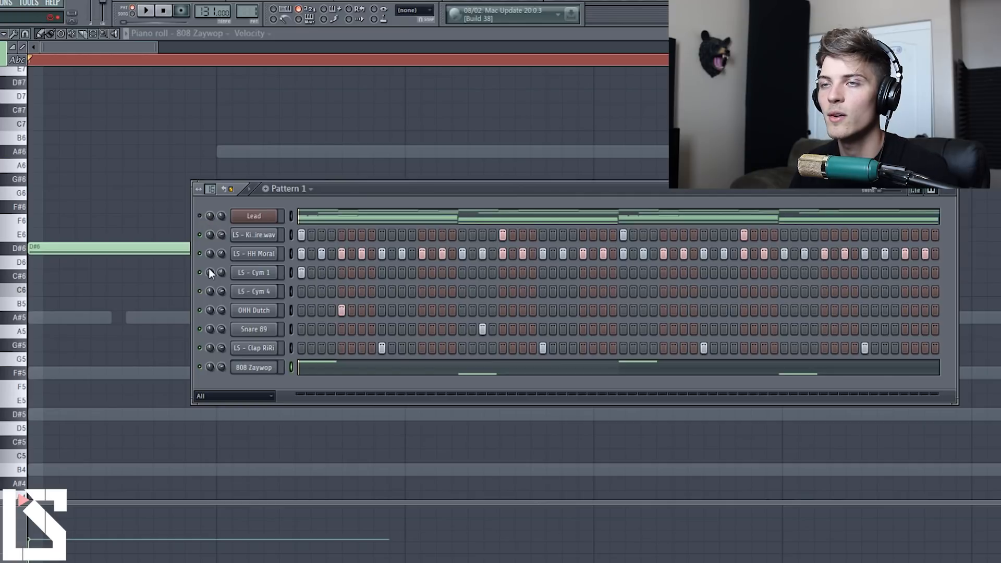
mouse_move(268, 262)
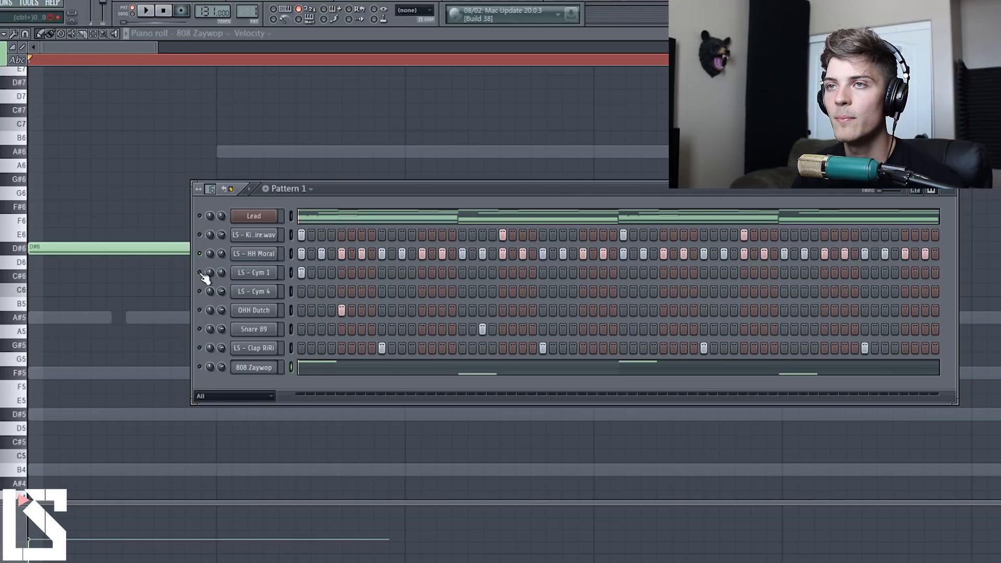
mouse_move(203, 354)
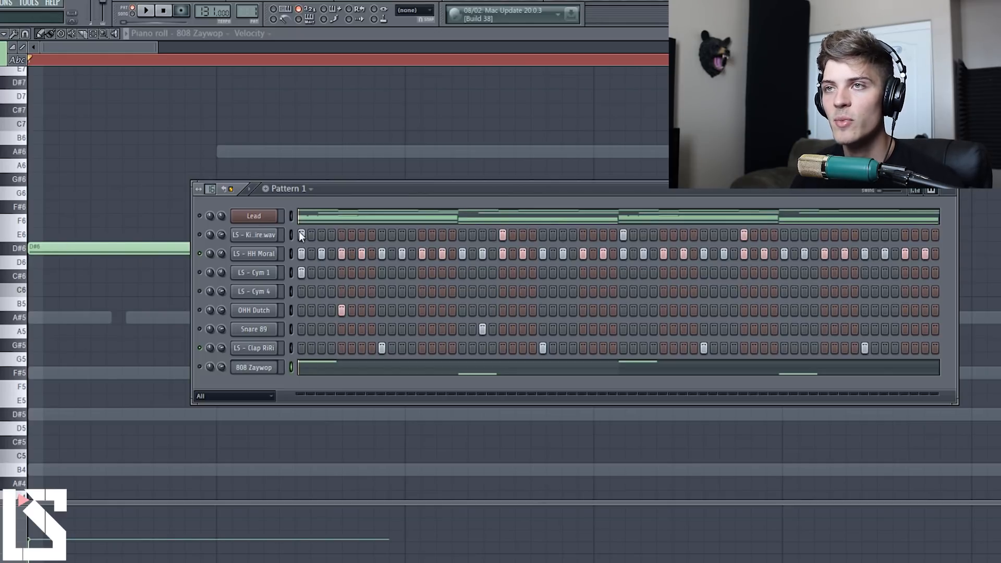
Send the HH Moral hi-hat channel's steps to the piano roll.
left_click(146, 10)
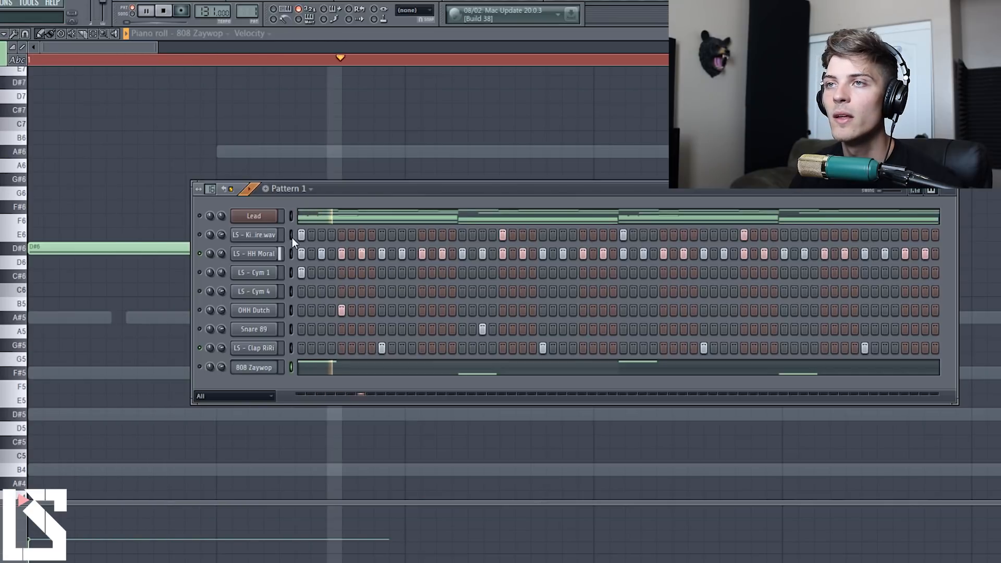
left_click(147, 10)
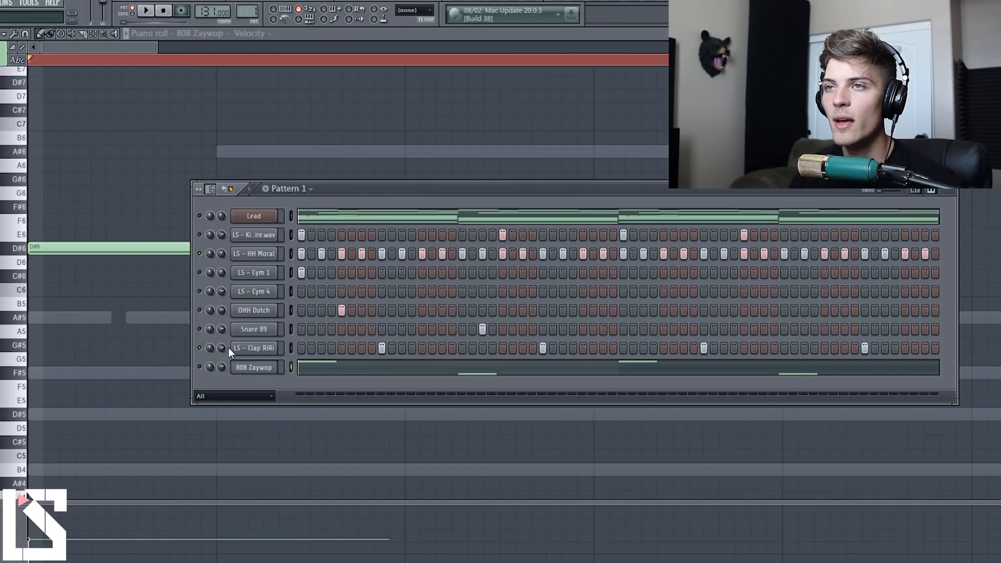
right_click(255, 253)
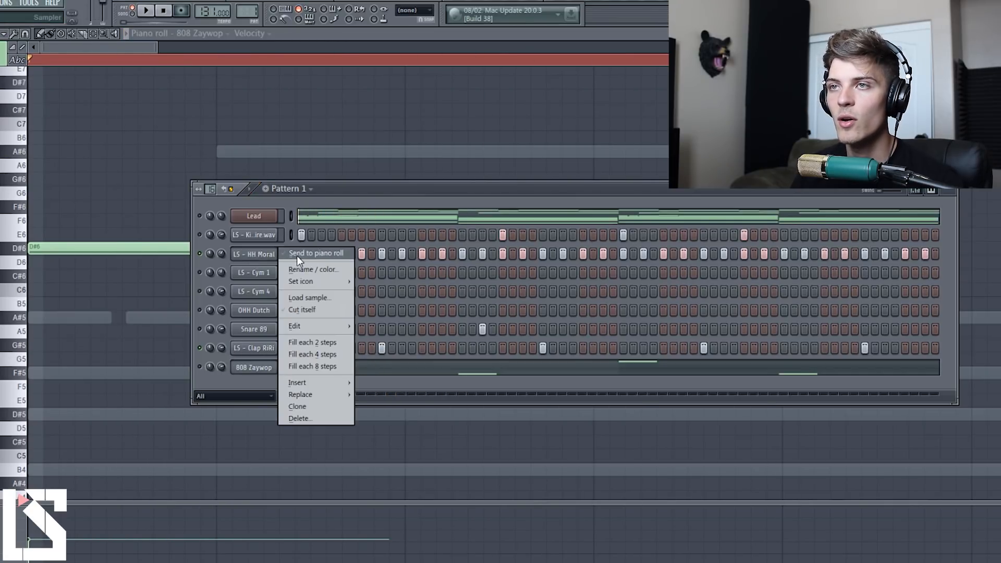
left_click(316, 252)
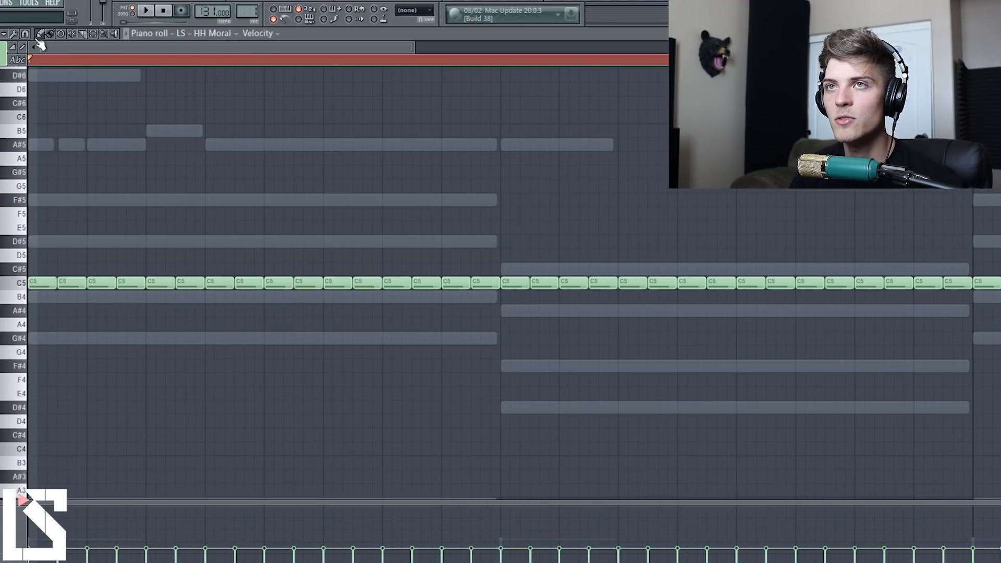
Clear a gap between the C5 hits and fill it with a quick four-note roll plus B4 and A#4 hits.
left_click(25, 33)
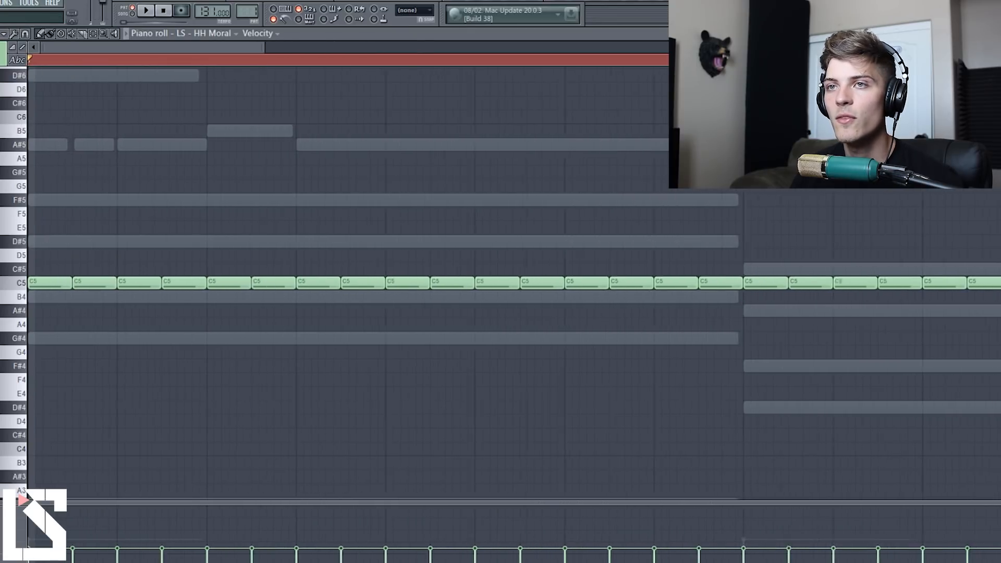
left_click(146, 11)
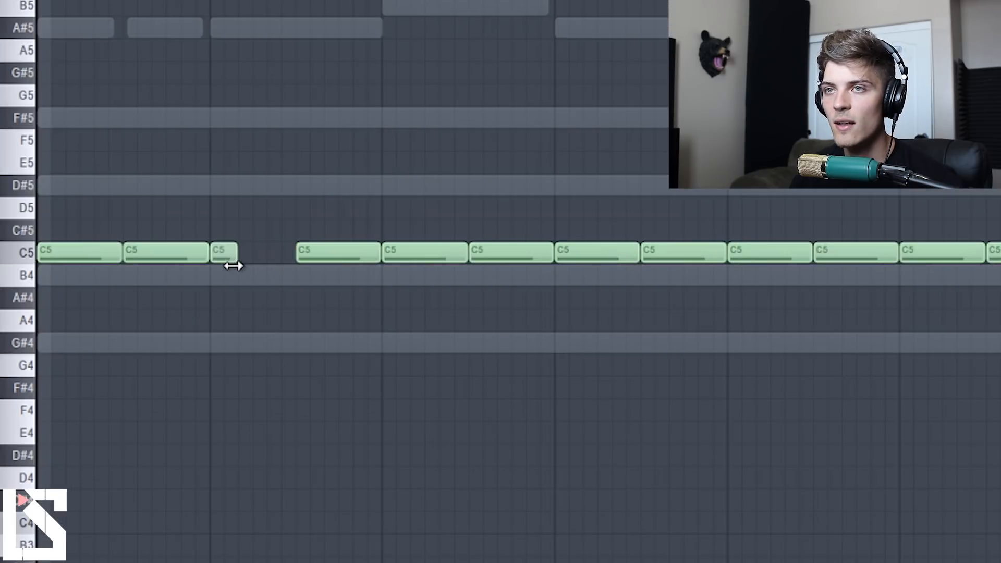
left_click(306, 253)
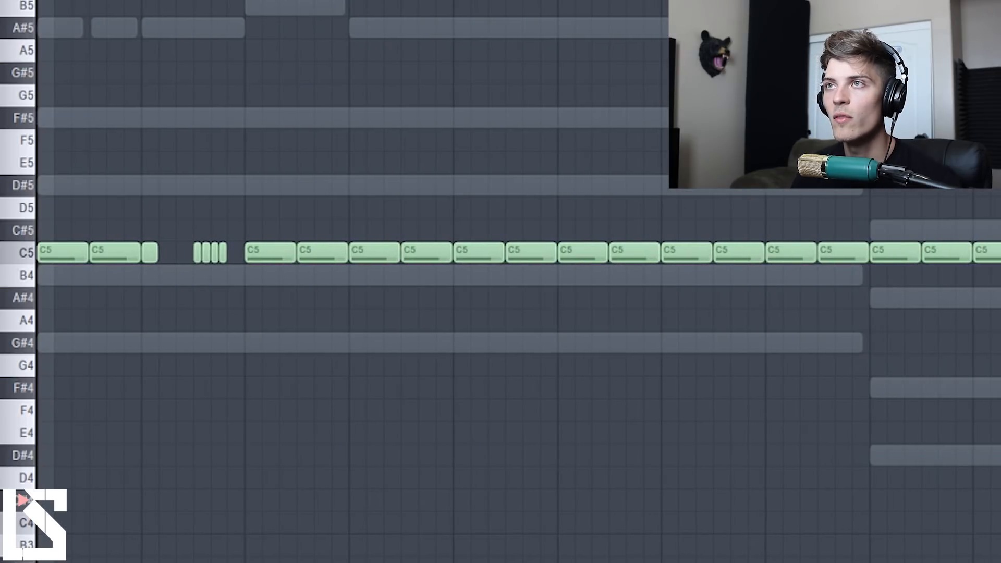
mouse_move(249, 87)
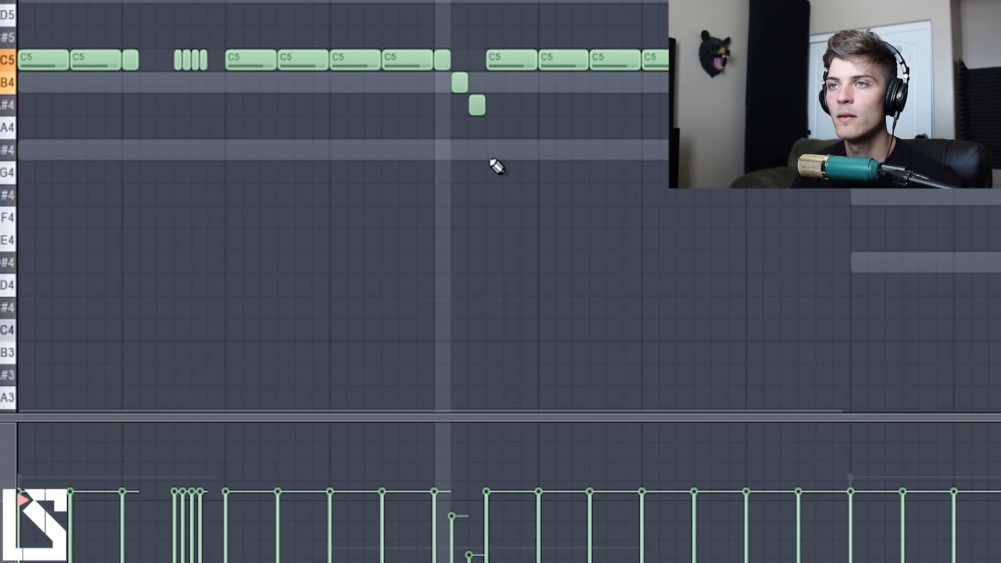
Draw a second hi-hat roll further along and raise one C5 hit up a semitone.
scroll("left", 3)
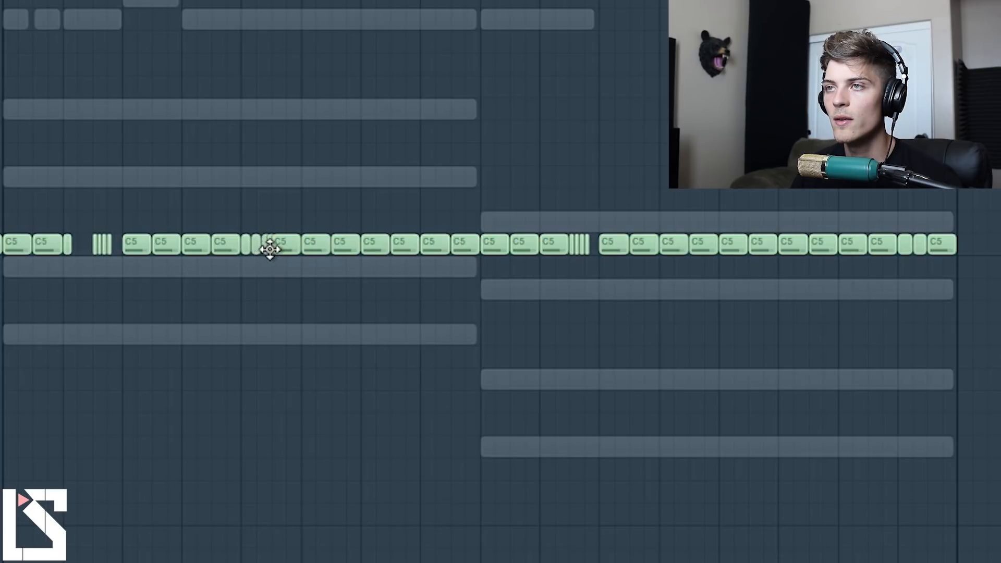
left_click(256, 201)
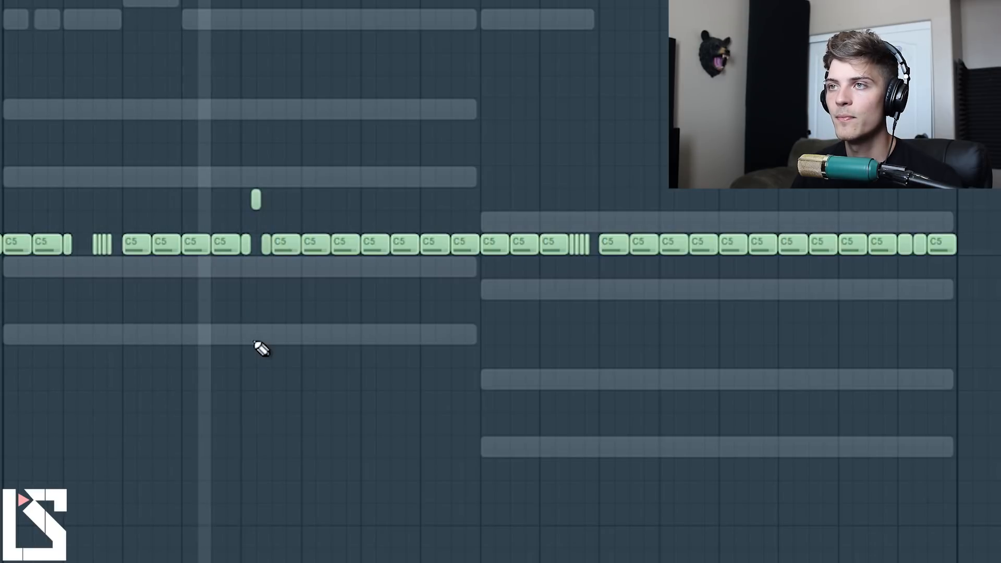
mouse_move(647, 248)
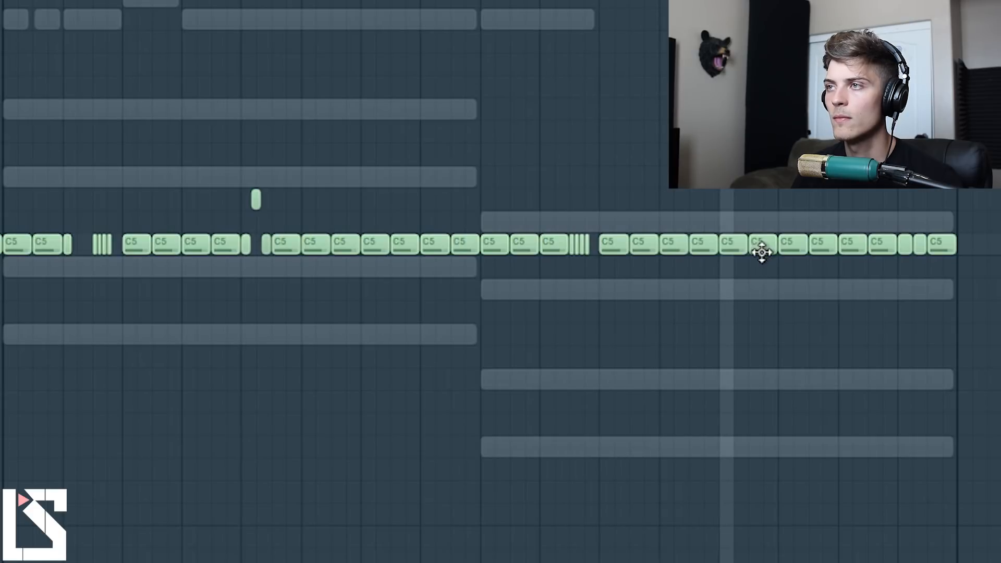
mouse_move(737, 248)
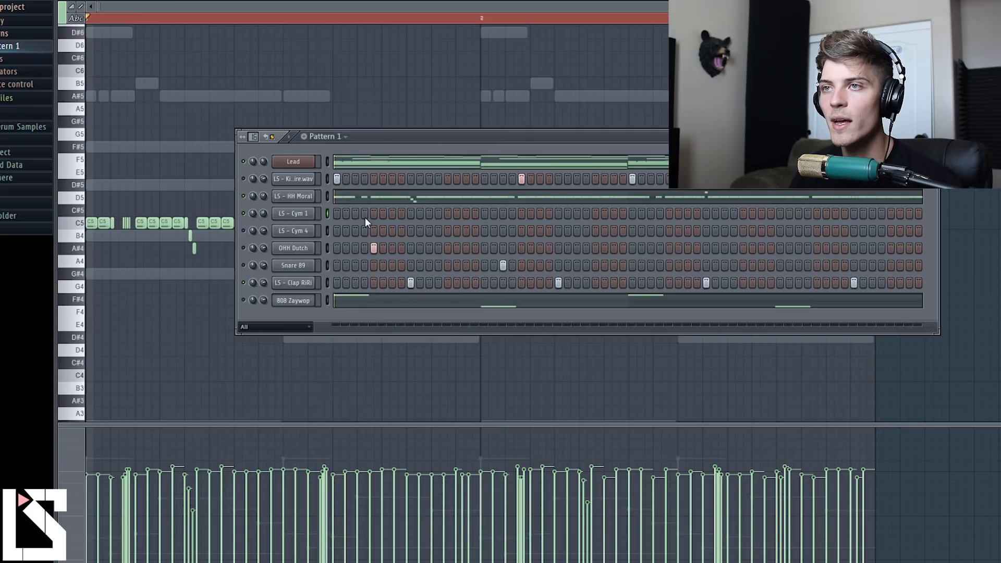
mouse_move(337, 218)
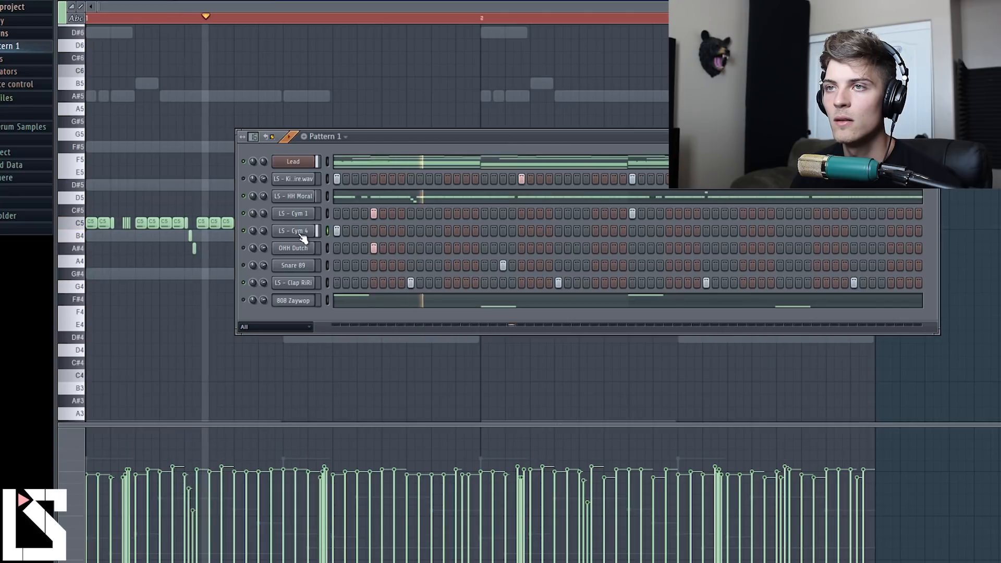
Adjust the LS - Cym 4 channel settings and send it to the piano roll as one long C5 note.
left_click(293, 231)
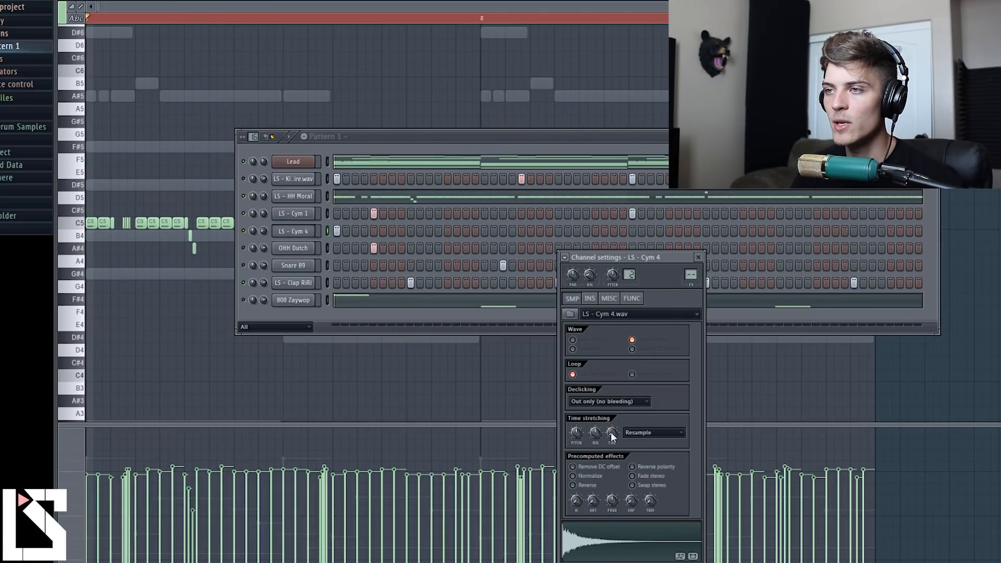
left_click(698, 257)
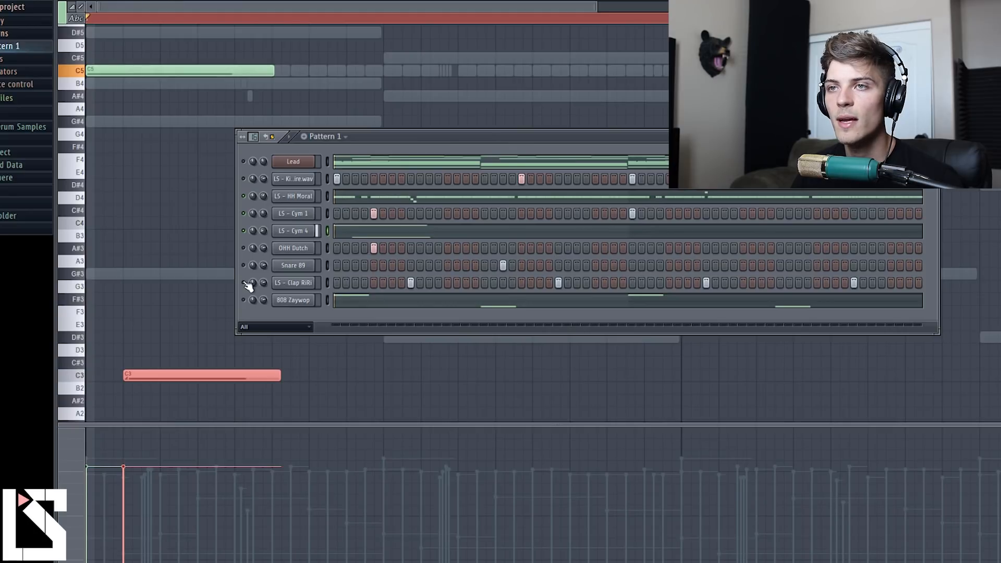
Draw a C5 open-hat note, confirm its properties, then shorten it and shift it later in the bar.
left_click(244, 283)
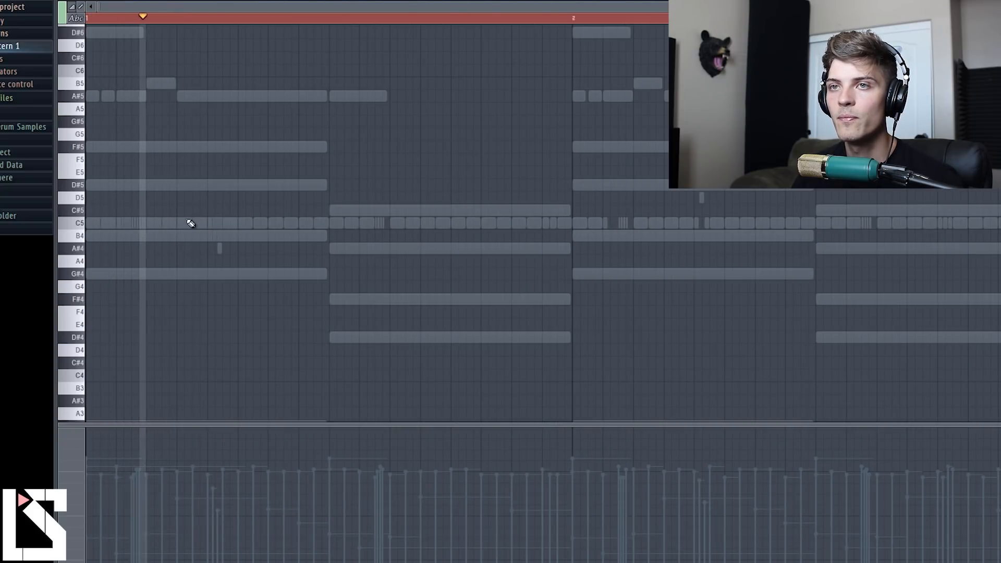
left_click_drag(178, 222, 303, 222)
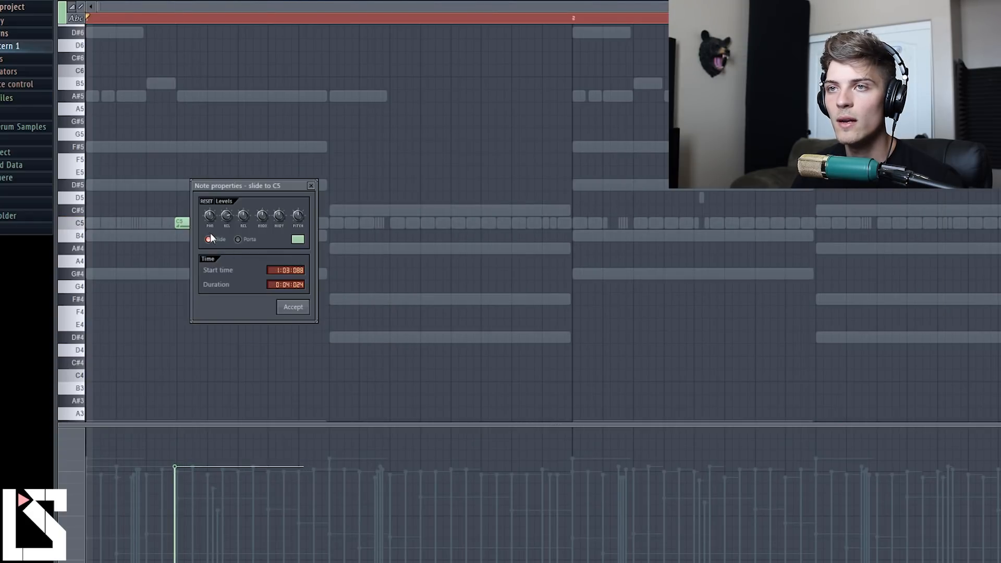
left_click(291, 306)
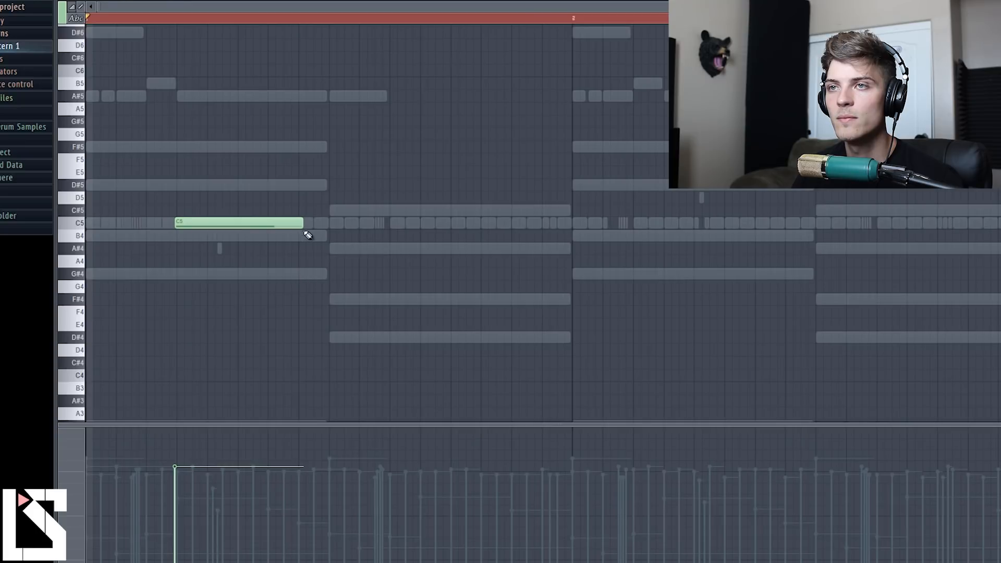
left_click_drag(300, 222, 208, 222)
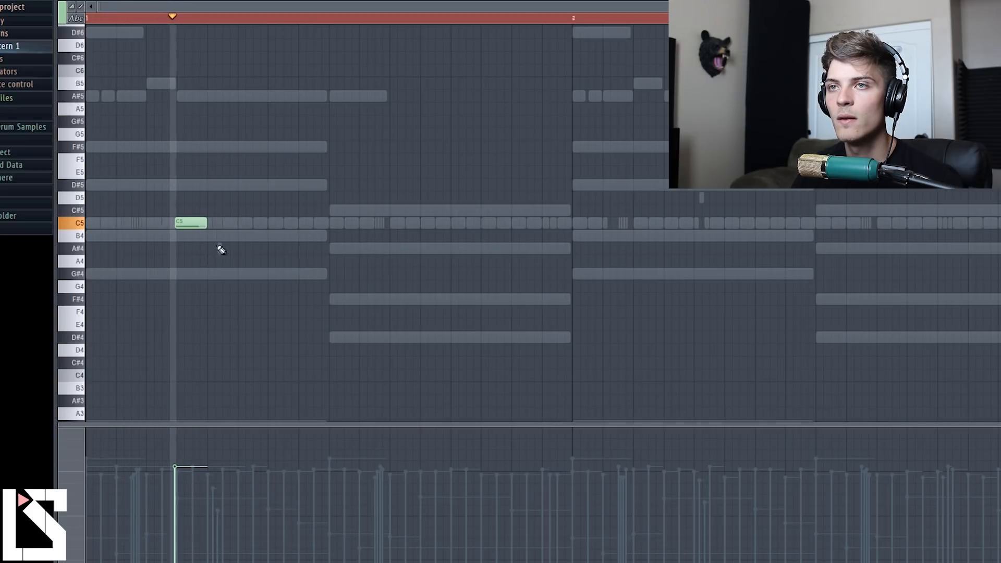
left_click_drag(180, 222, 204, 222)
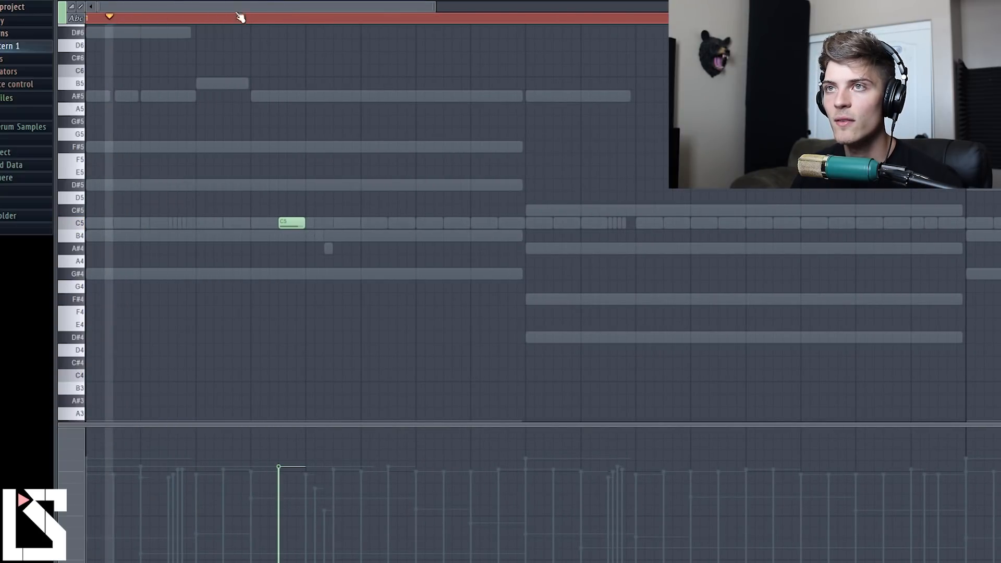
Place a second short C5 open-hat hit after the first and select both notes together.
left_click(345, 224)
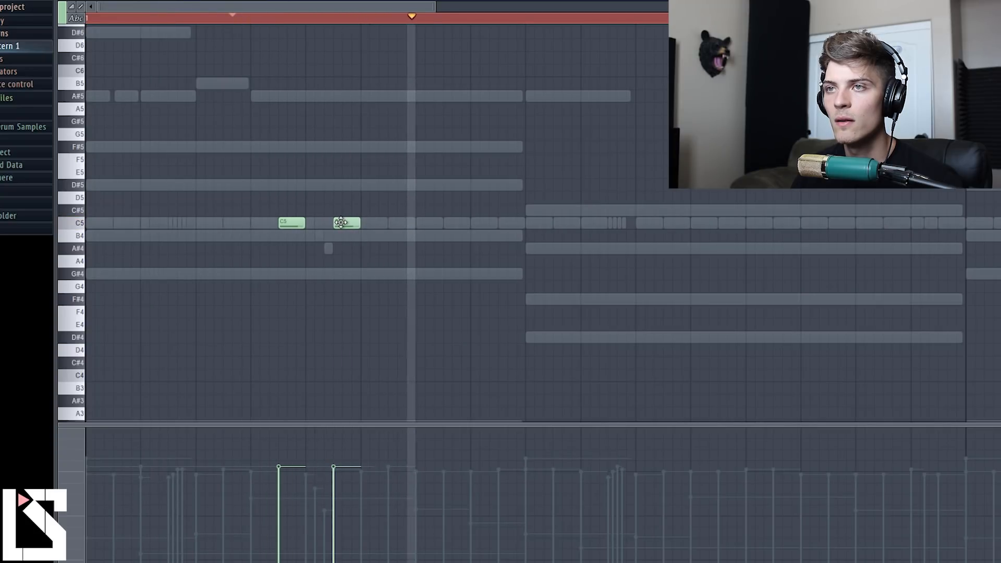
left_click(345, 223)
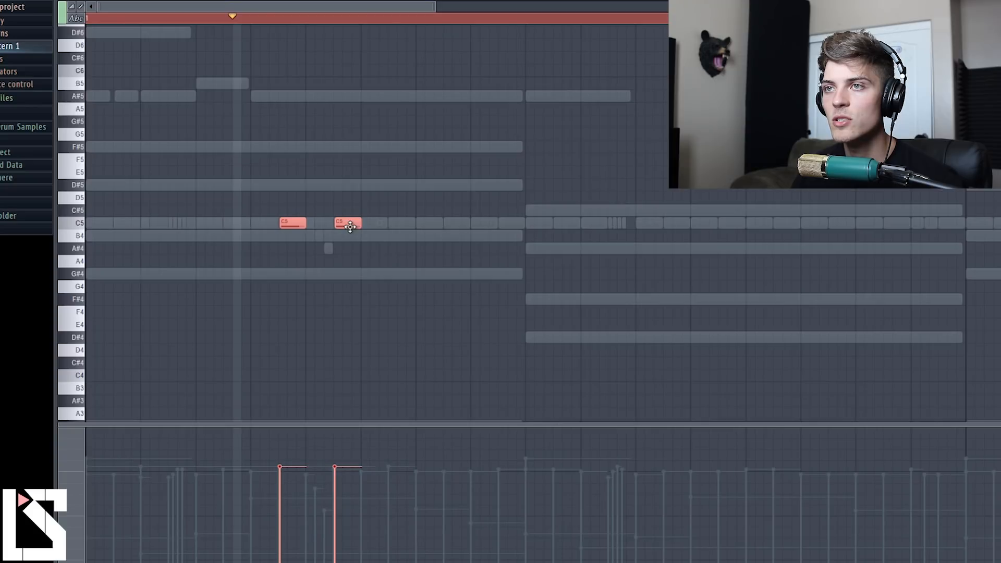
mouse_move(266, 27)
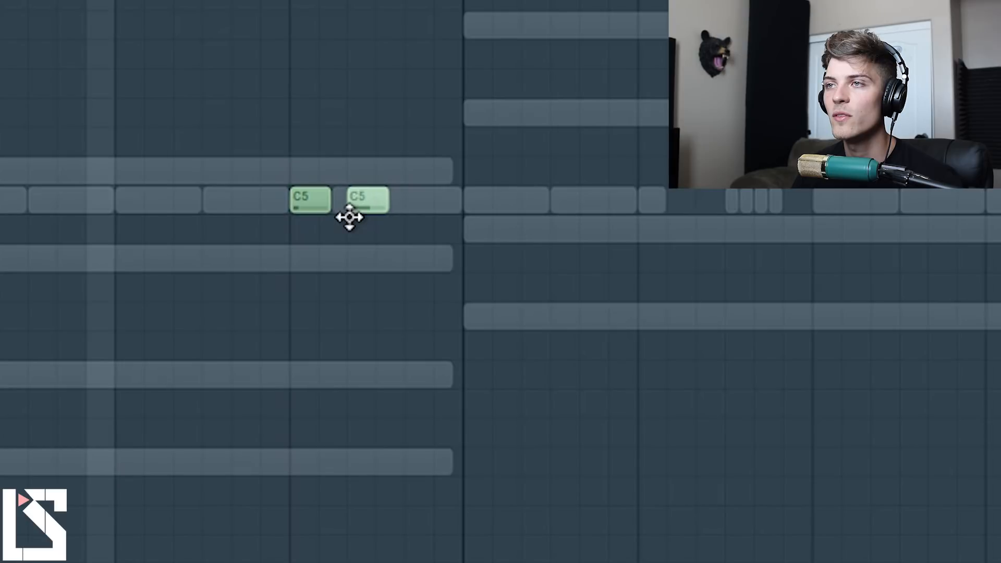
Add another short C5 note beside the others to extend the hi-hat roll.
left_click(424, 198)
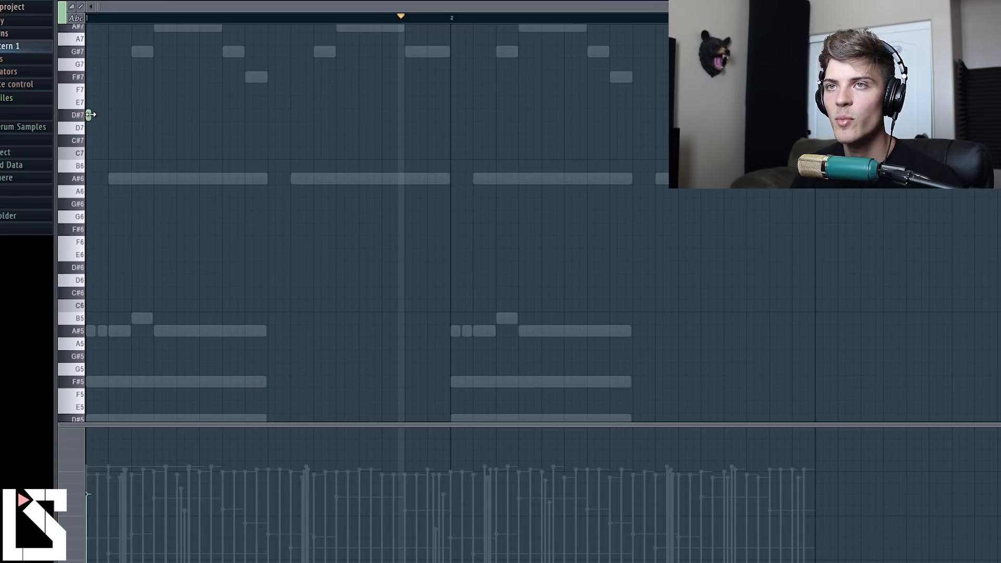
Draw a D#5 note at the bar start, shorten it to a stab and show note velocities.
left_click_drag(87, 114, 258, 115)
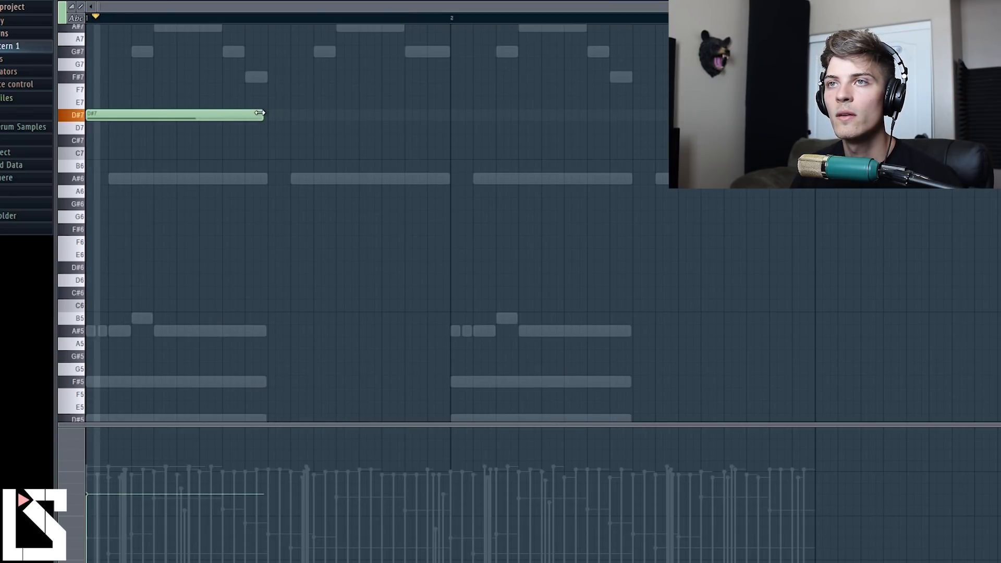
left_click_drag(259, 114, 132, 114)
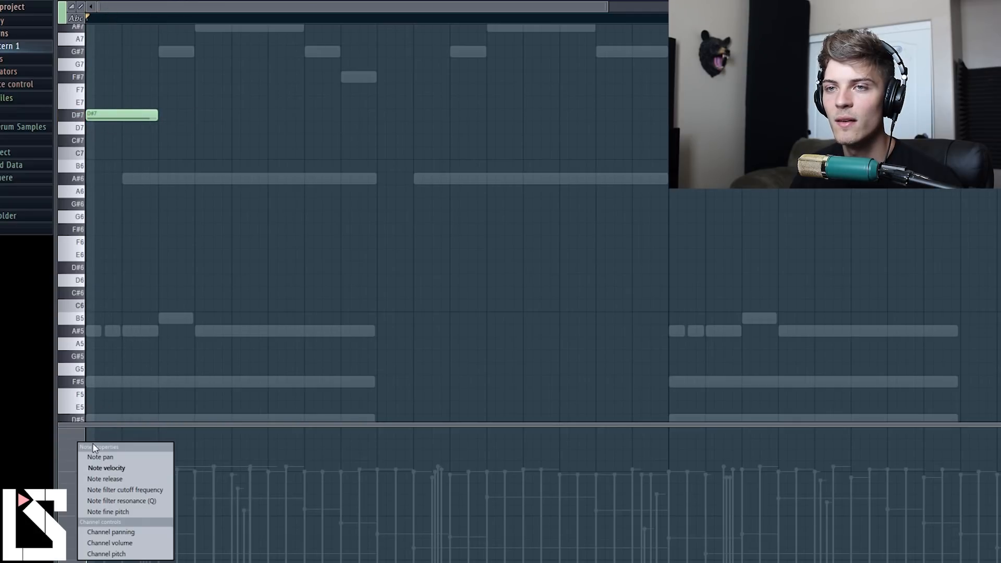
left_click(100, 456)
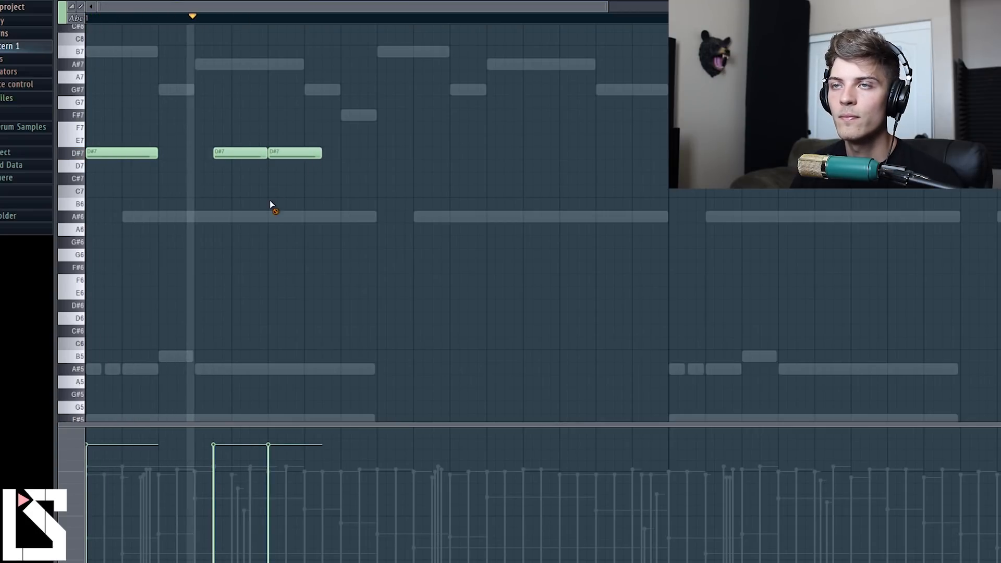
Add three short A#4 notes after the D# notes to complete the 808 rhythm.
left_click(351, 15)
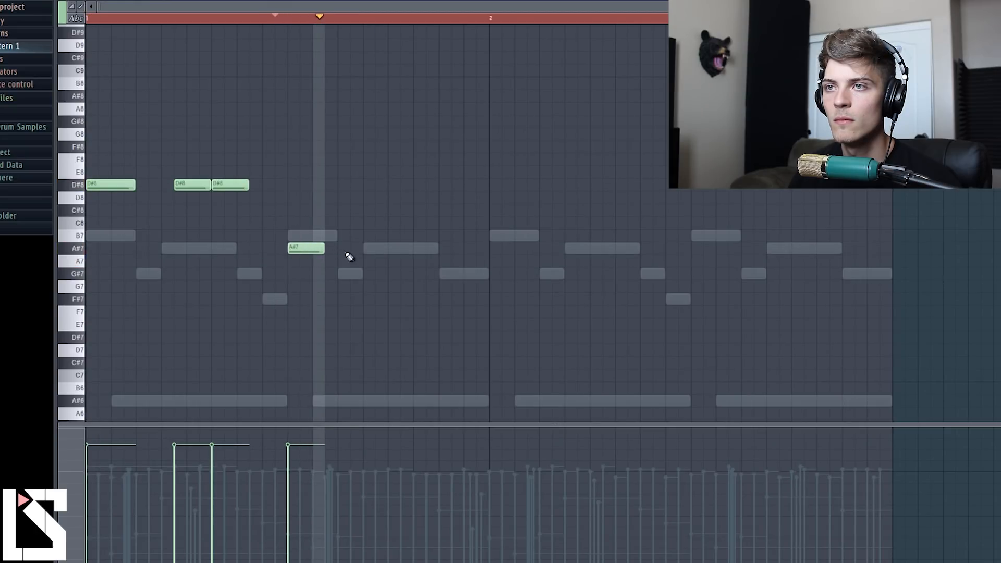
left_click(393, 249)
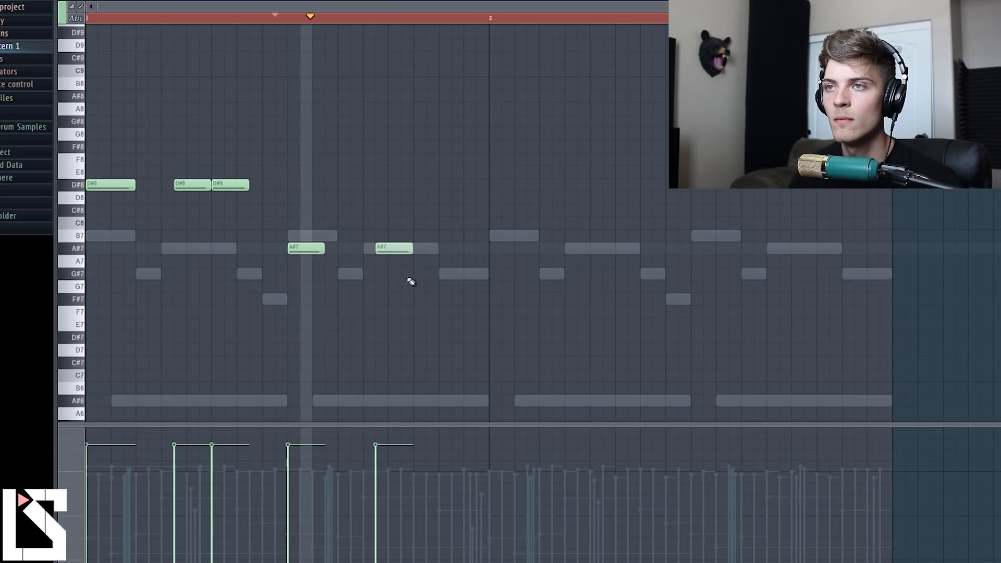
left_click(431, 248)
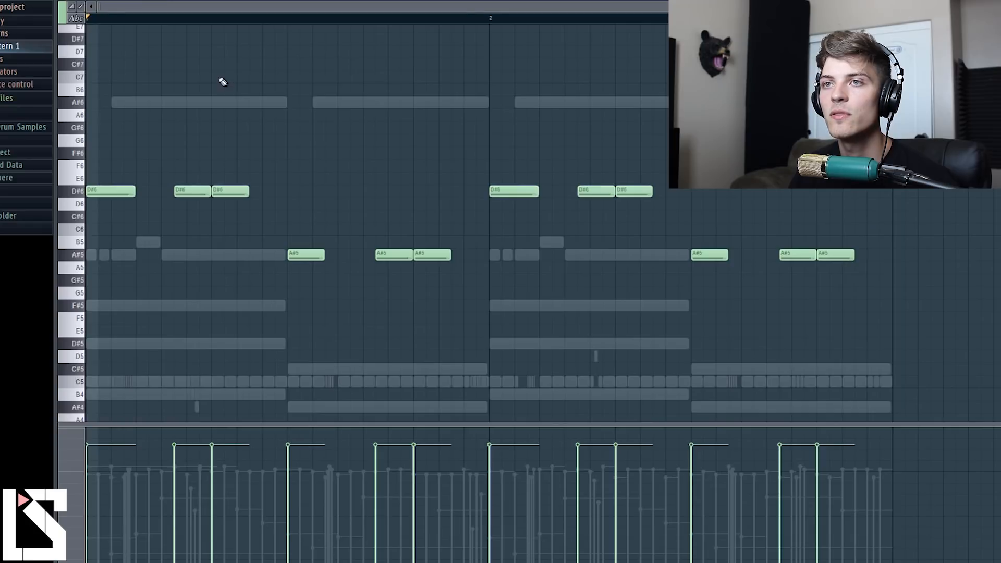
From the Channel Rack, bring the OHH Dutch open hat into the piano roll with its long C5 note.
key("ctrl+a")
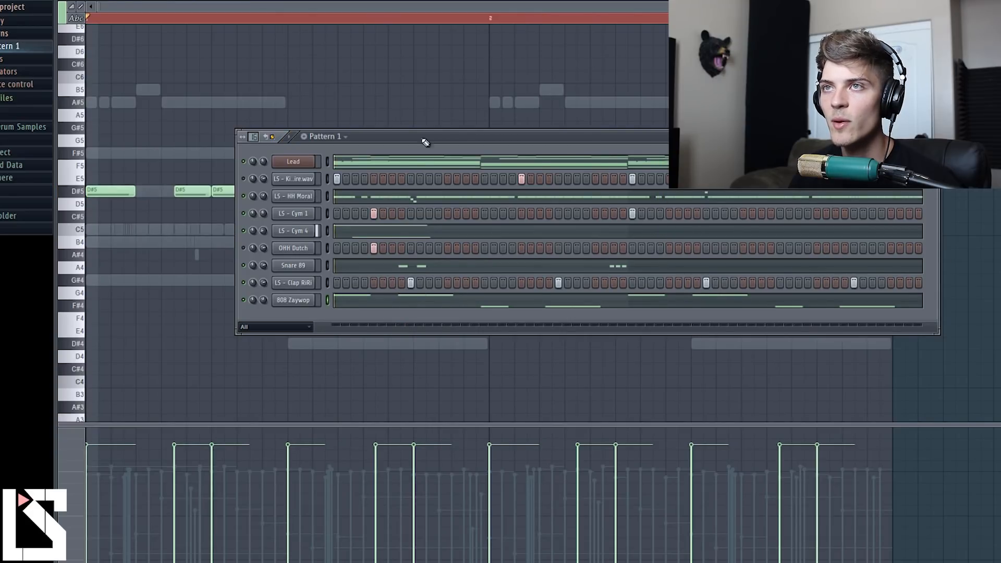
mouse_move(249, 248)
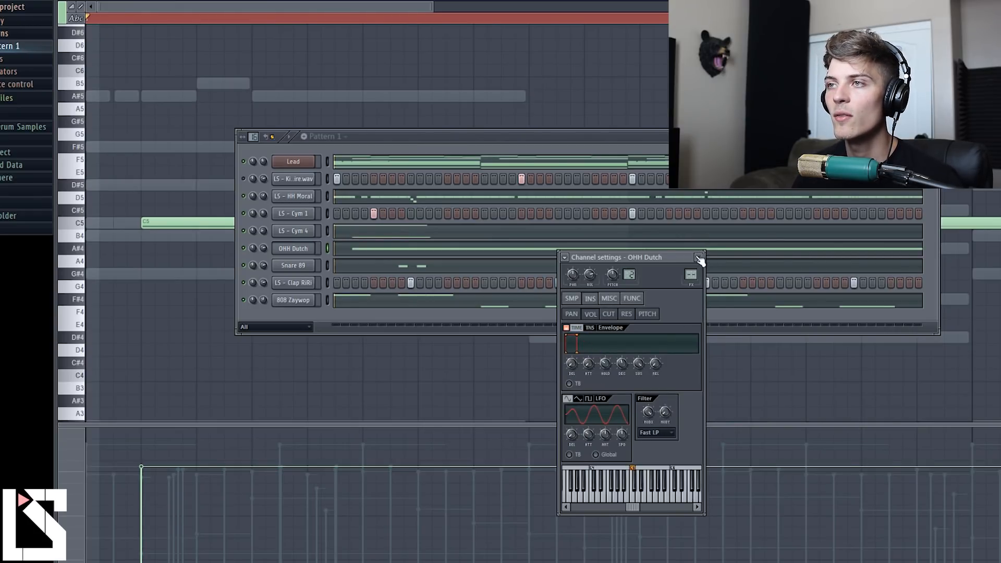
left_click(698, 257)
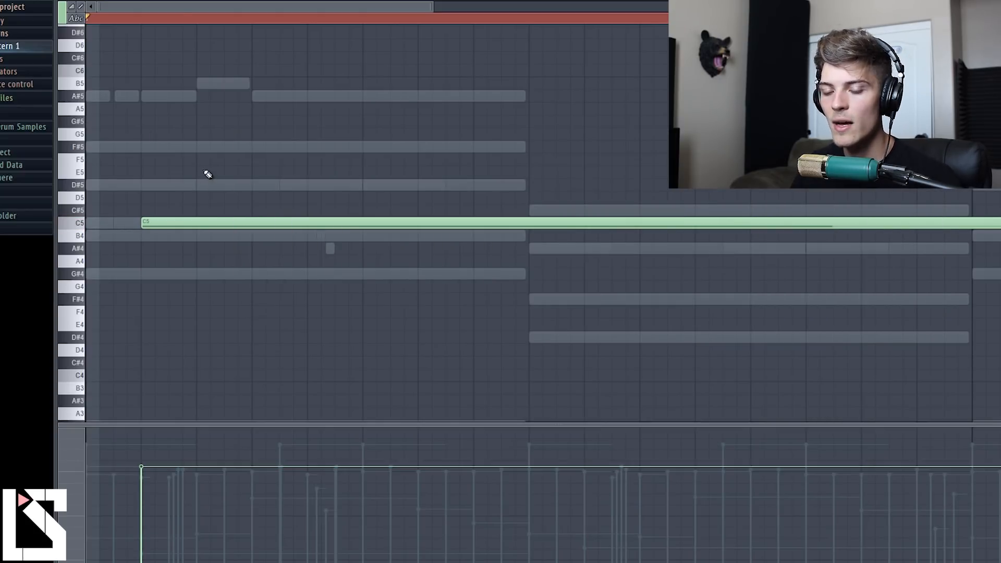
Cut the long OHH Dutch C5 note down to a single short hit at the bar start.
left_click(150, 223)
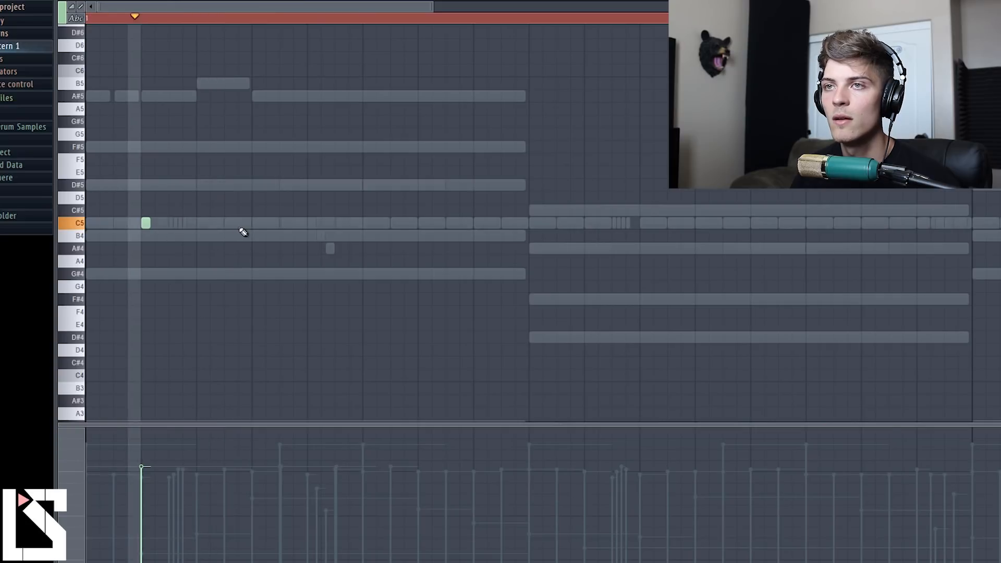
left_click(256, 223)
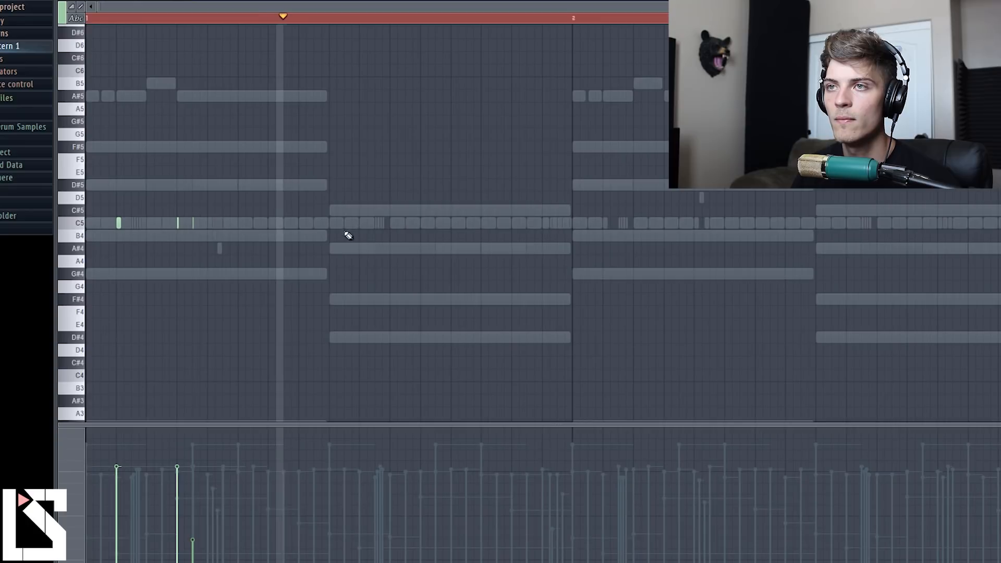
left_click(422, 17)
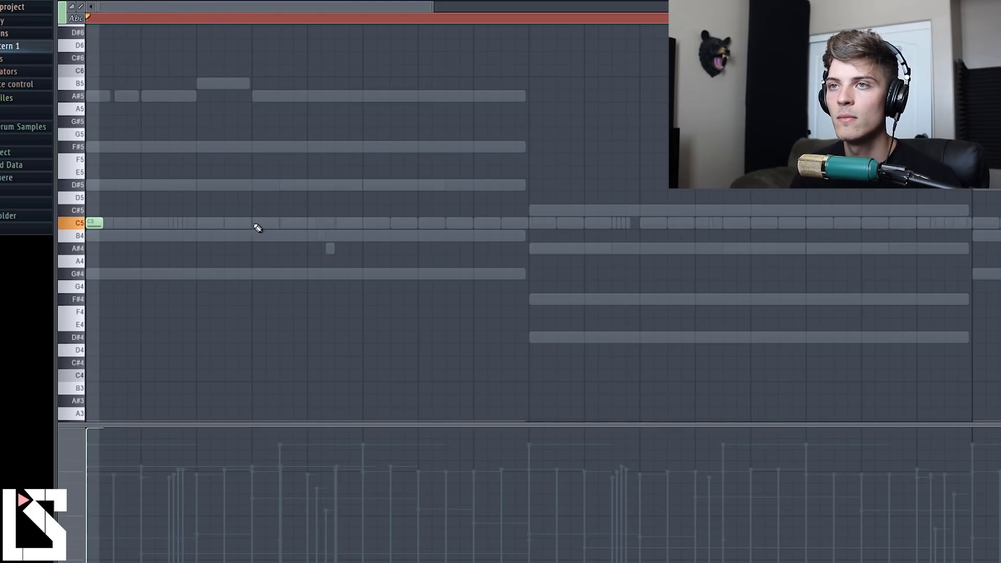
Place short chopped C5 open-hat hits at several steps across both bars.
left_click(259, 223)
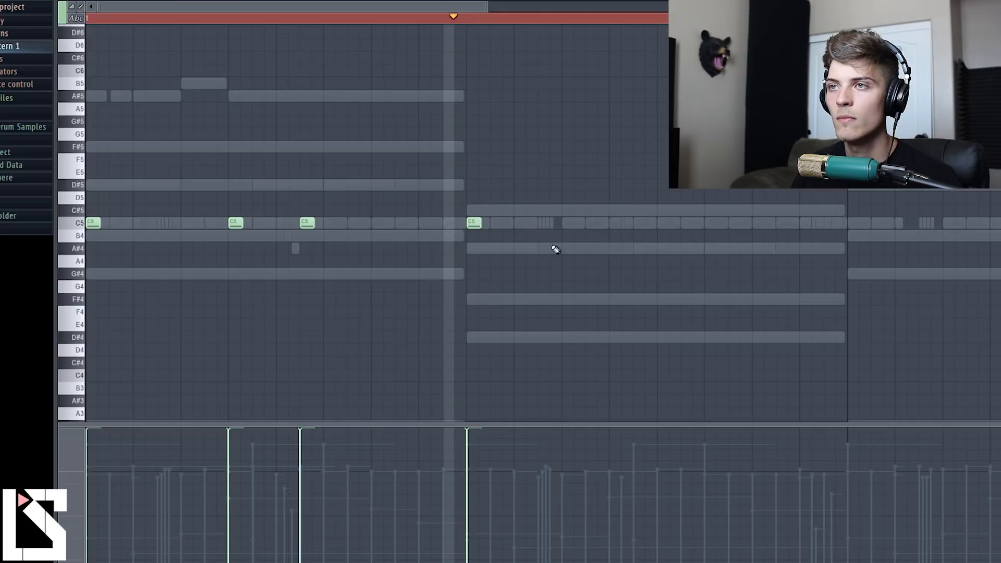
left_click(600, 223)
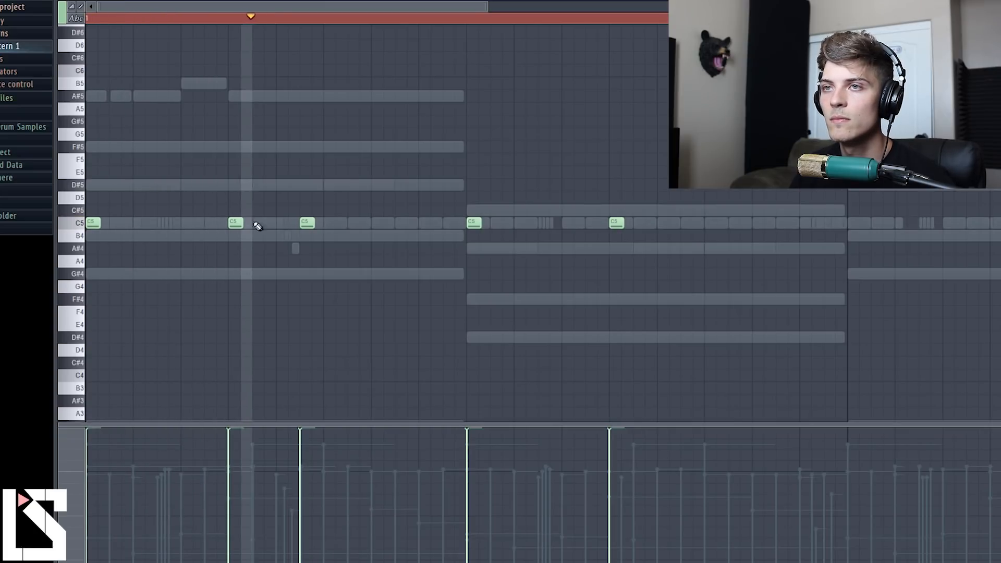
left_click_drag(255, 223, 277, 280)
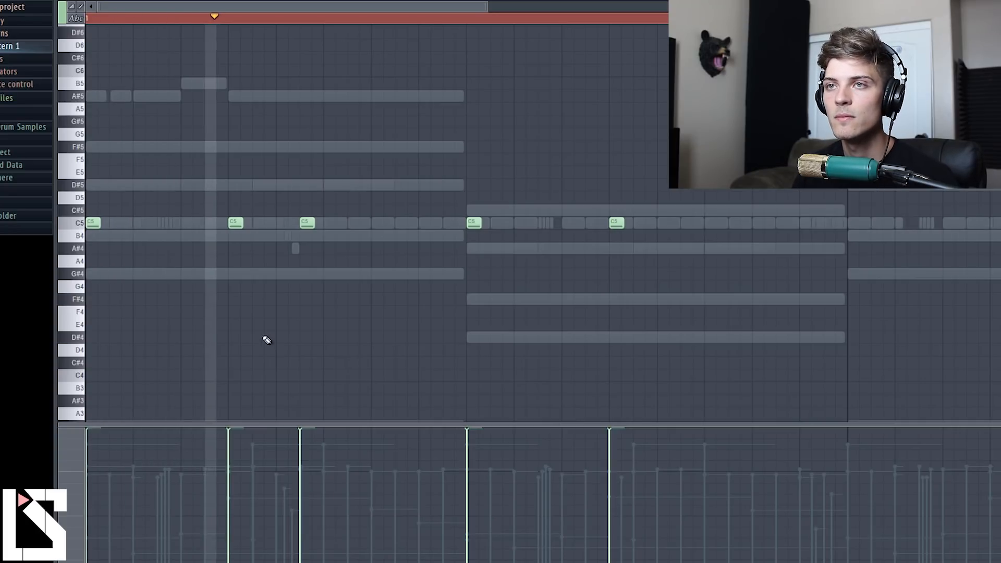
left_click(258, 223)
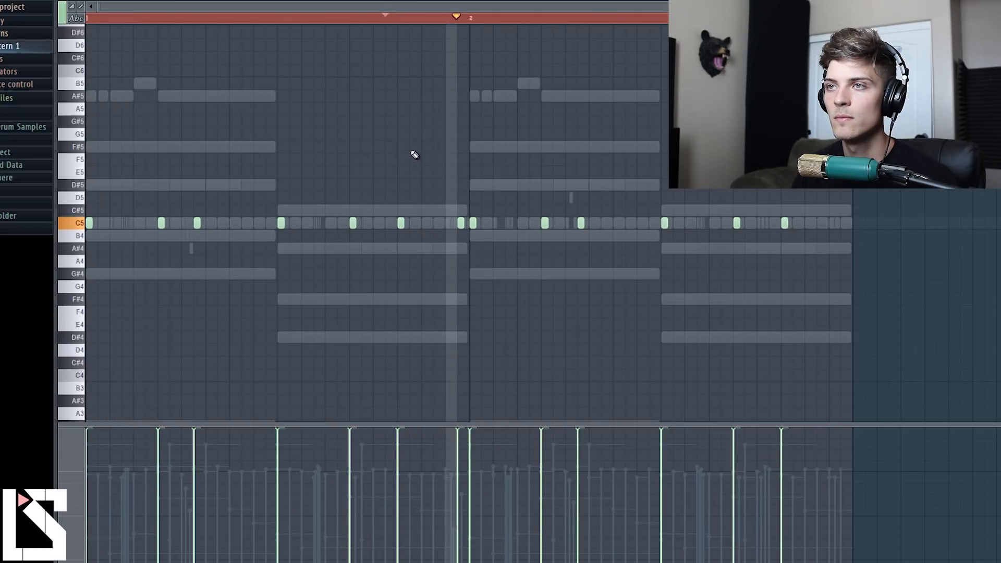
Add one more chopped C5 open-hat hit and return to the 808 part.
left_click(563, 16)
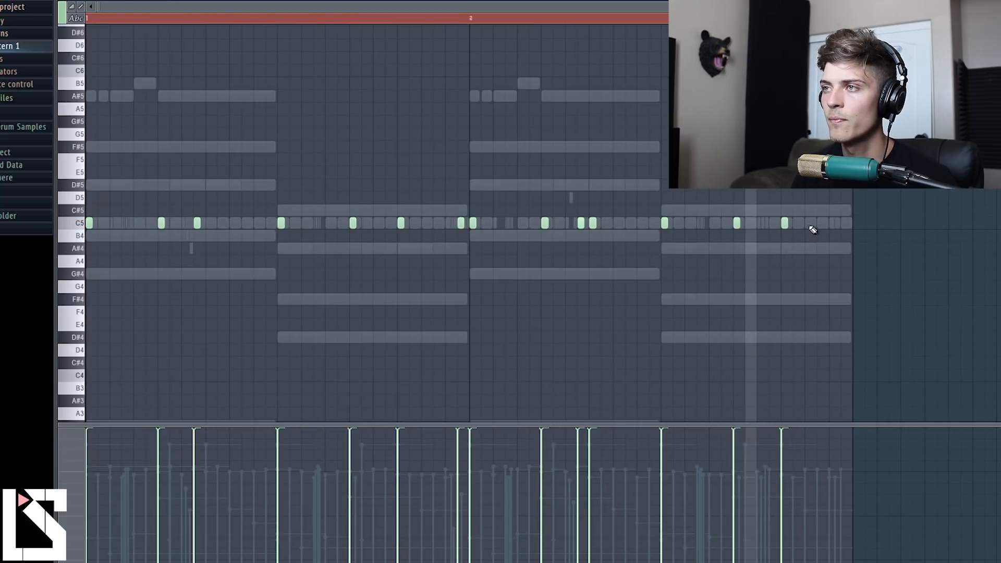
left_click(76, 222)
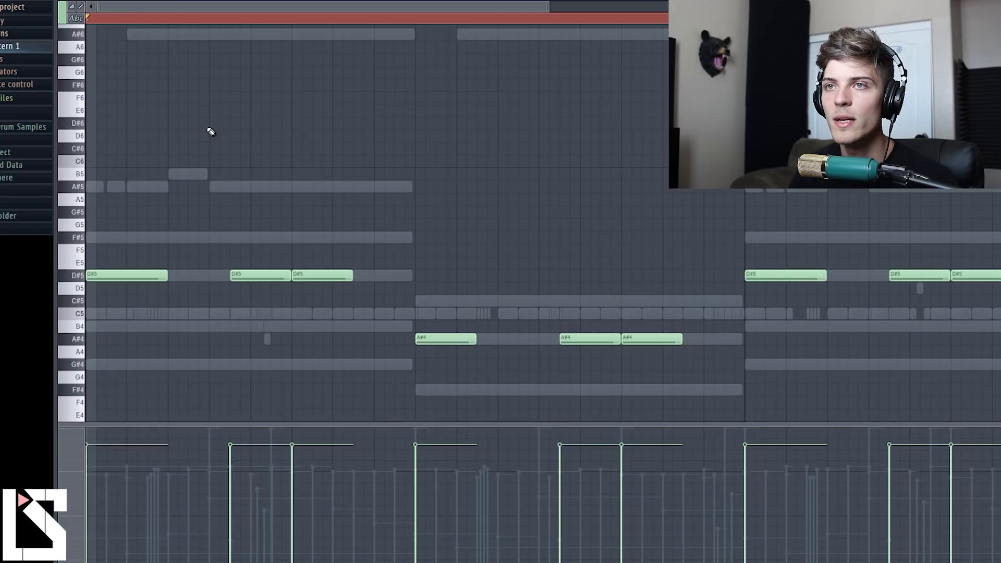
Draw a short high D#7 note above the D#5 notes in the 808 line.
left_click(215, 123)
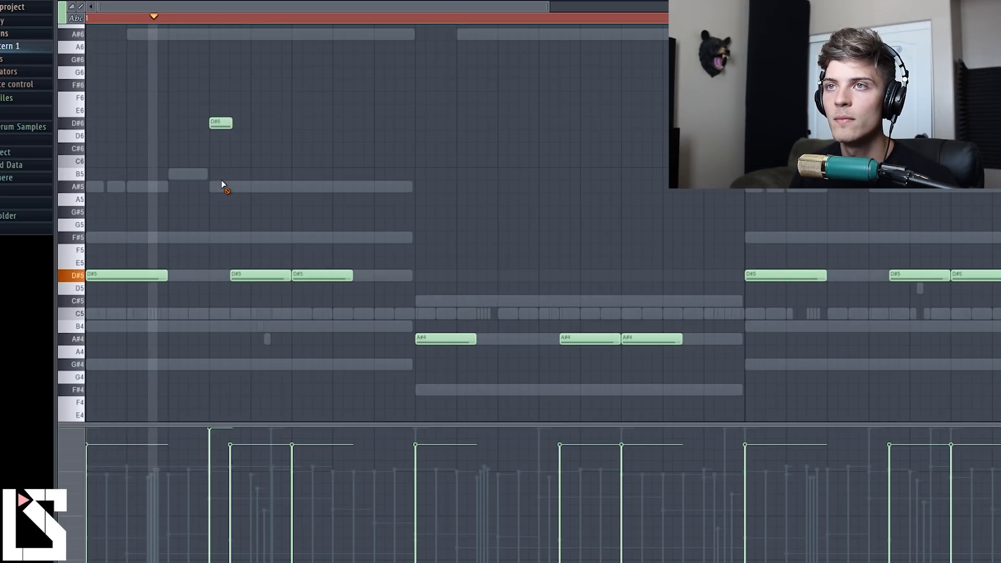
mouse_move(216, 459)
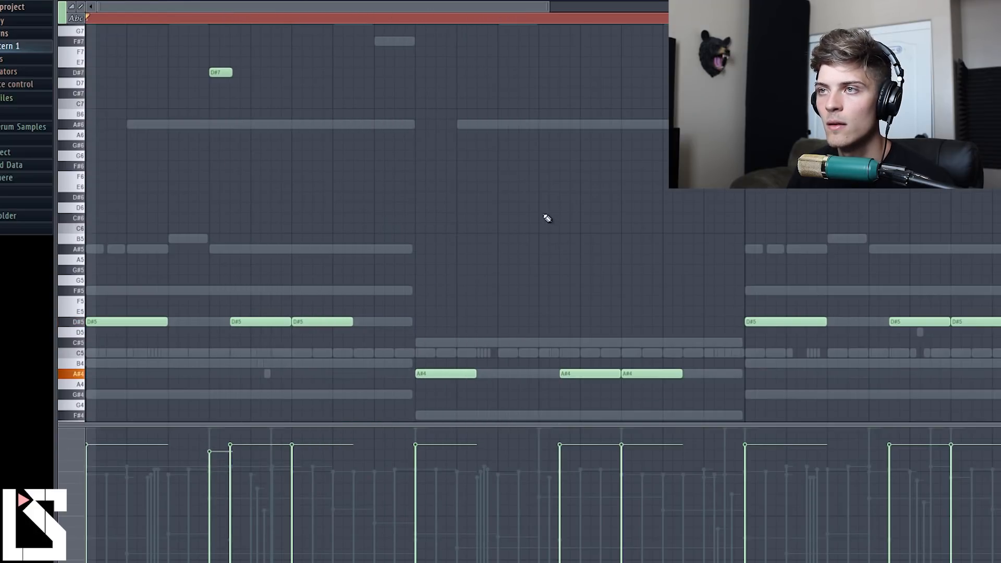
Enable Slide on the high D#7 note, then select the second high note (A#6) for sliding.
left_click(549, 249)
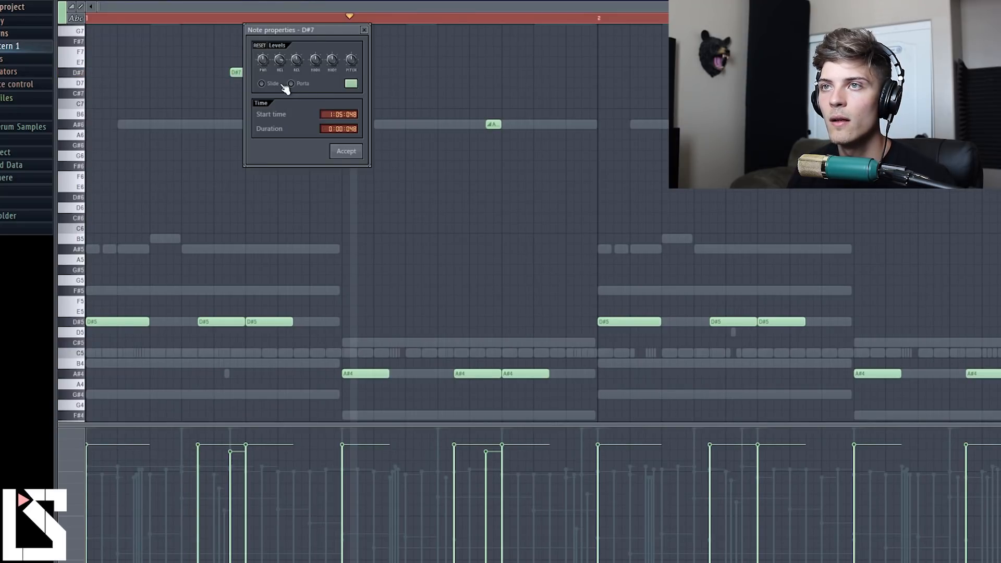
left_click(346, 151)
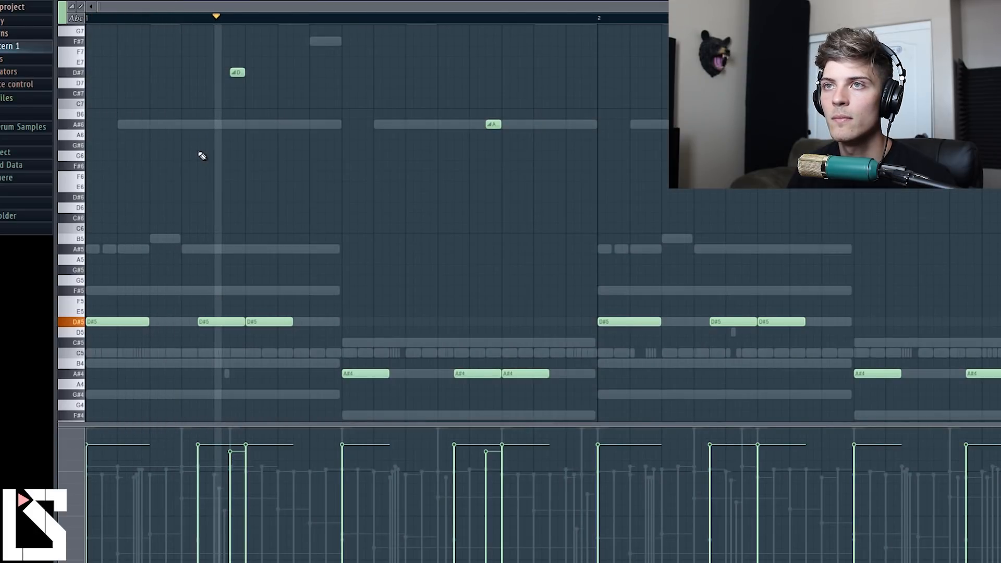
left_click(494, 124)
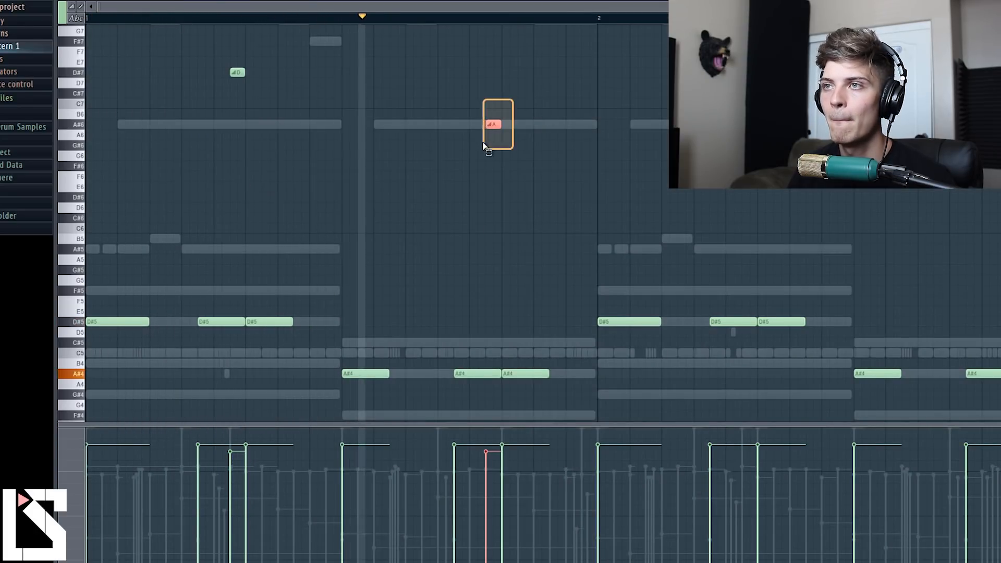